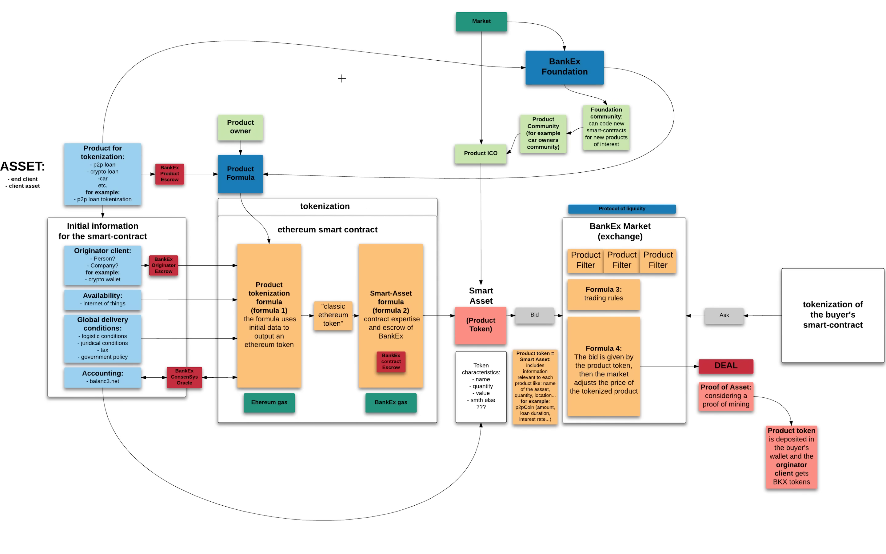
mouse_move(57, 358)
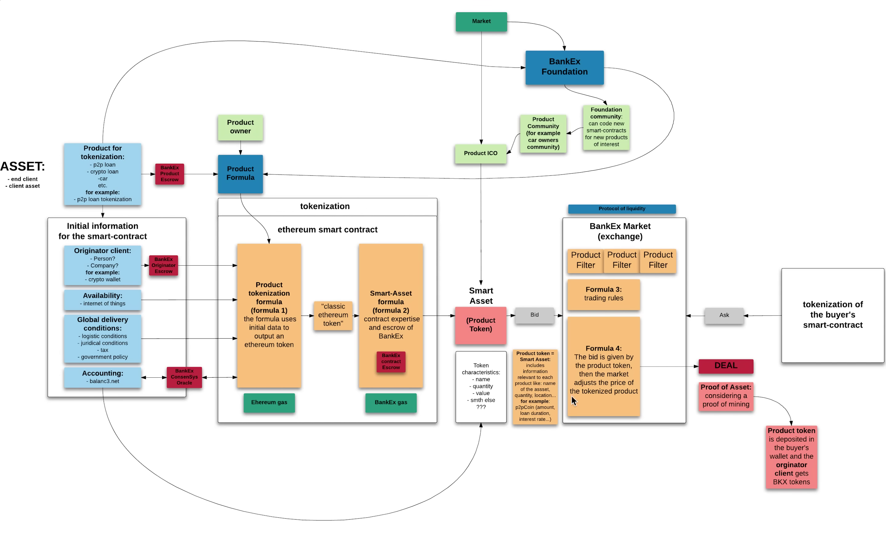
mouse_move(721, 427)
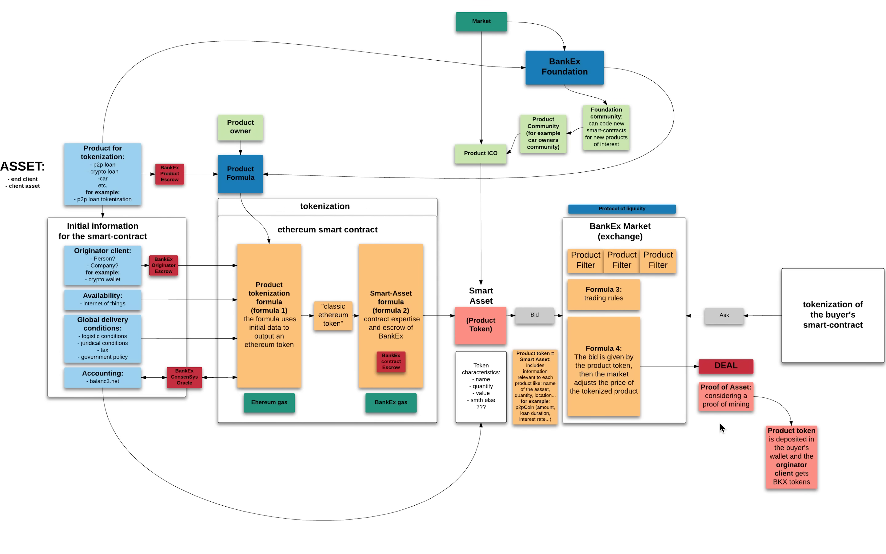